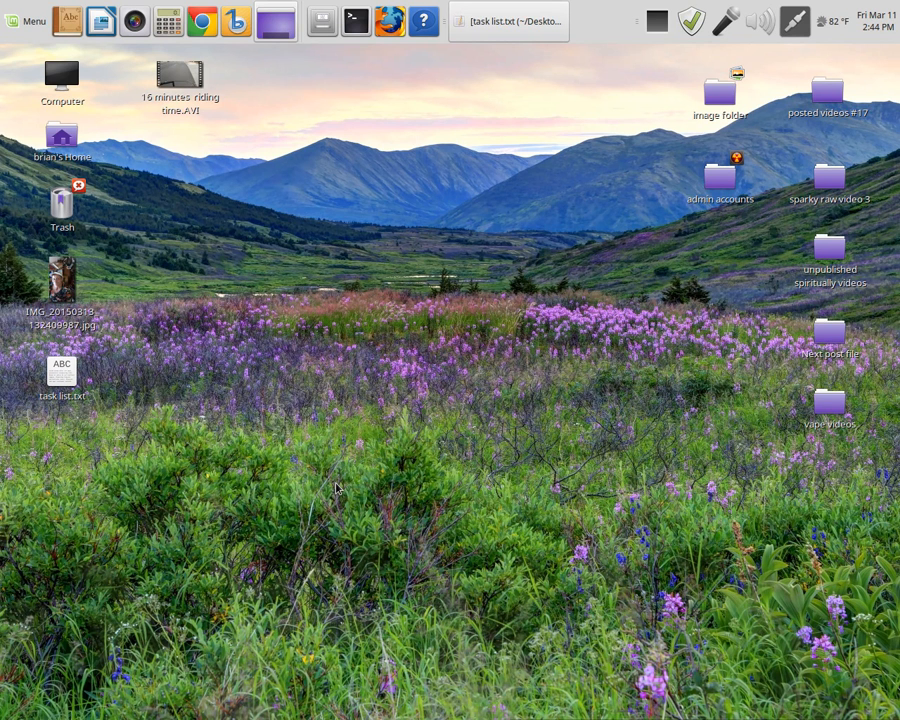
{"action": "mouse_move", "coordinate": [139, 616]}
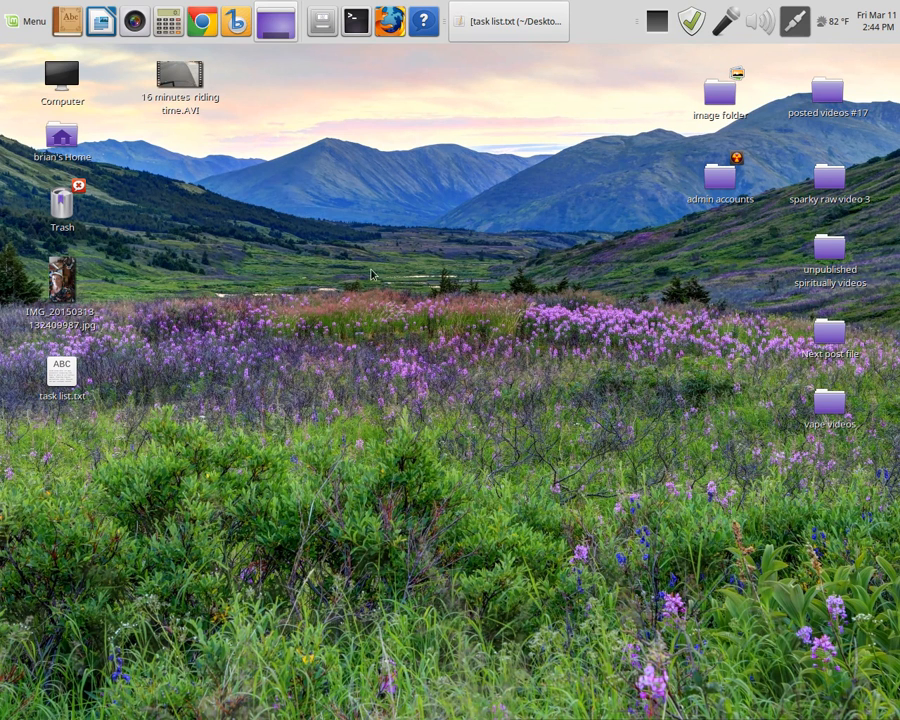
{"action": "mouse_move", "coordinate": [464, 284]}
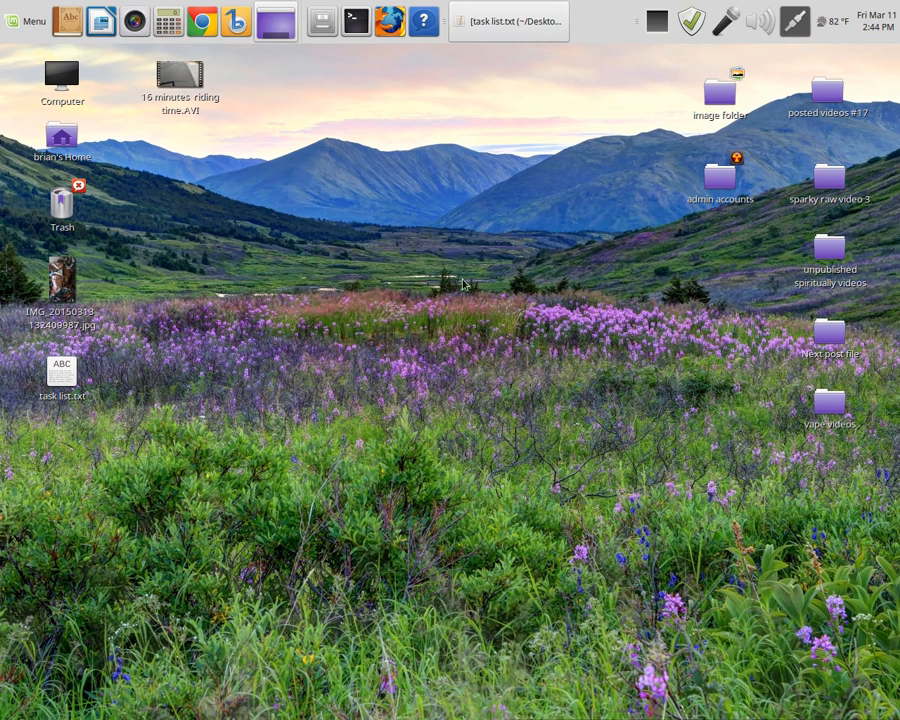
{"action": "mouse_move", "coordinate": [426, 442]}
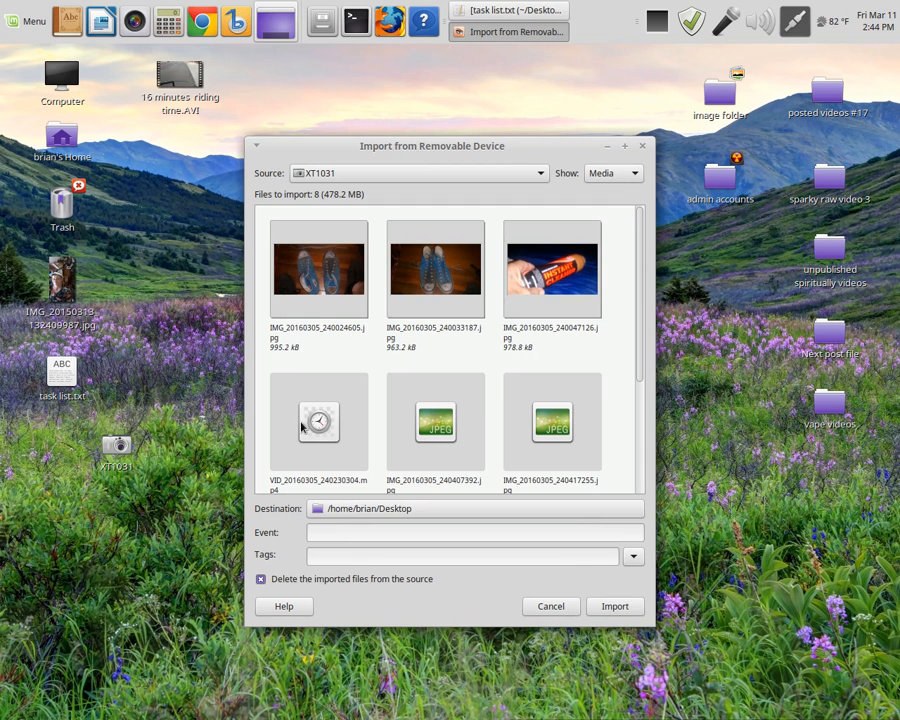
Scroll through the eight phone files and import them to /home/brian/Desktop
{"action": "scroll", "scroll_direction": "down", "scroll_amount": 3}
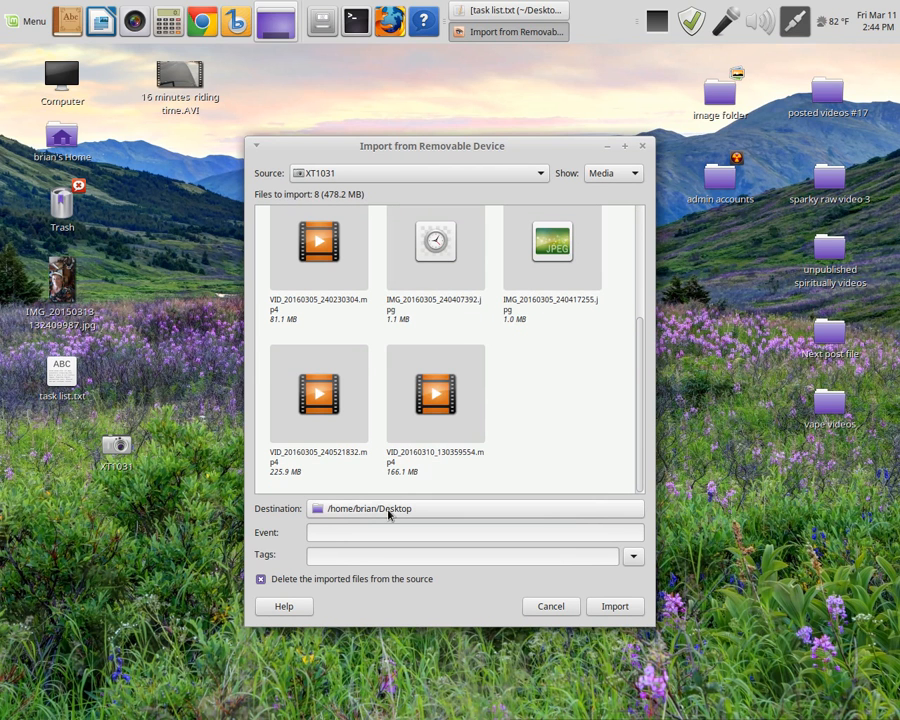
{"action": "mouse_move", "coordinate": [413, 510]}
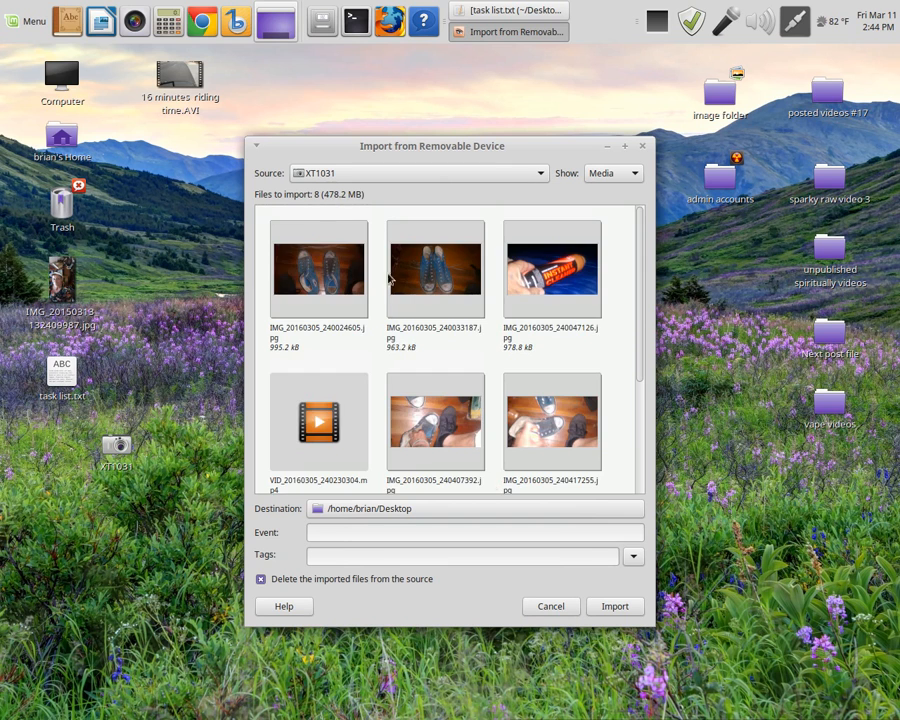
{"action": "scroll", "scroll_direction": "down", "scroll_amount": 3}
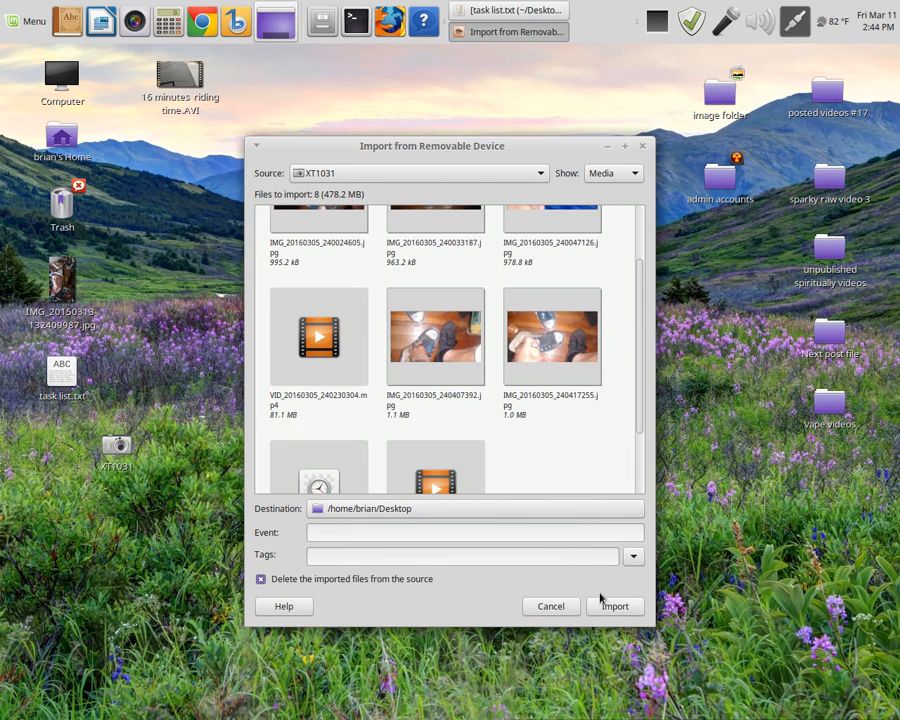
{"action": "left_click", "coordinate": [615, 606]}
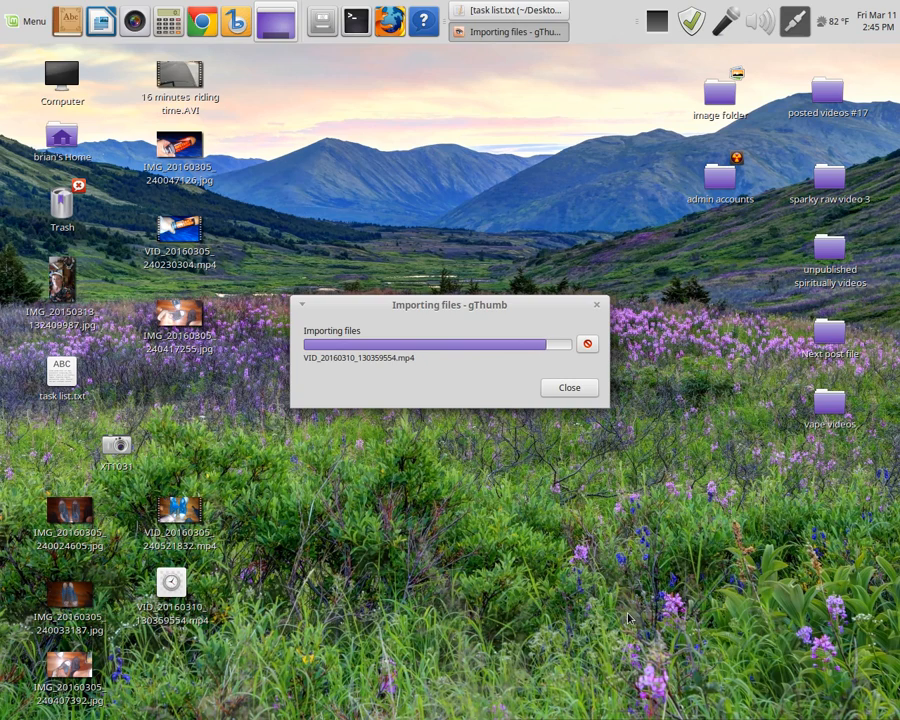
Wait for the import to finish, leaving the media as Desktop thumbnails
{"action": "left_click", "coordinate": [568, 387]}
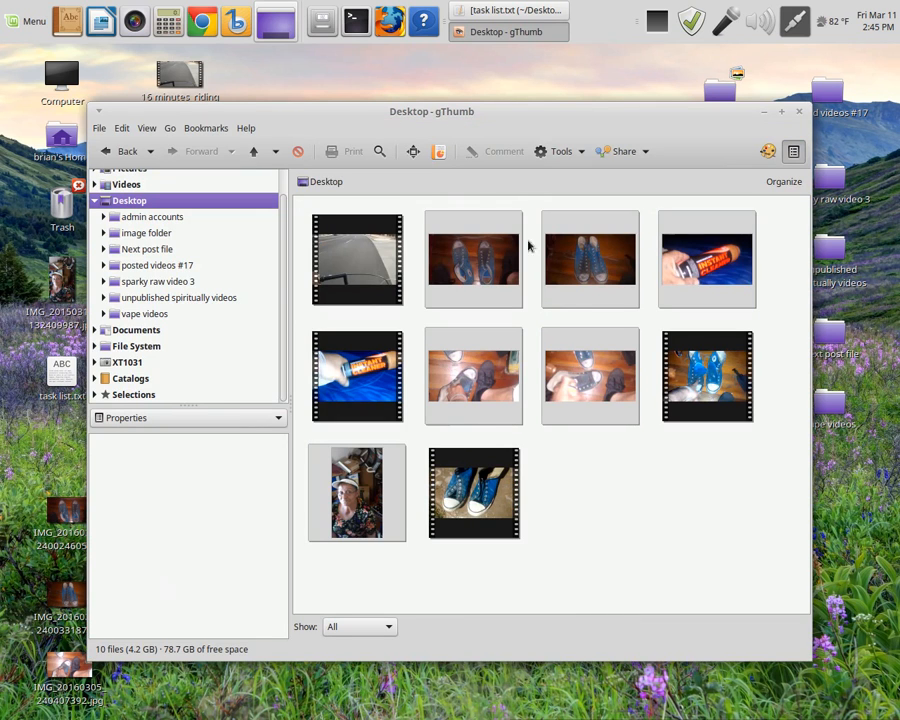
{"action": "mouse_move", "coordinate": [690, 228]}
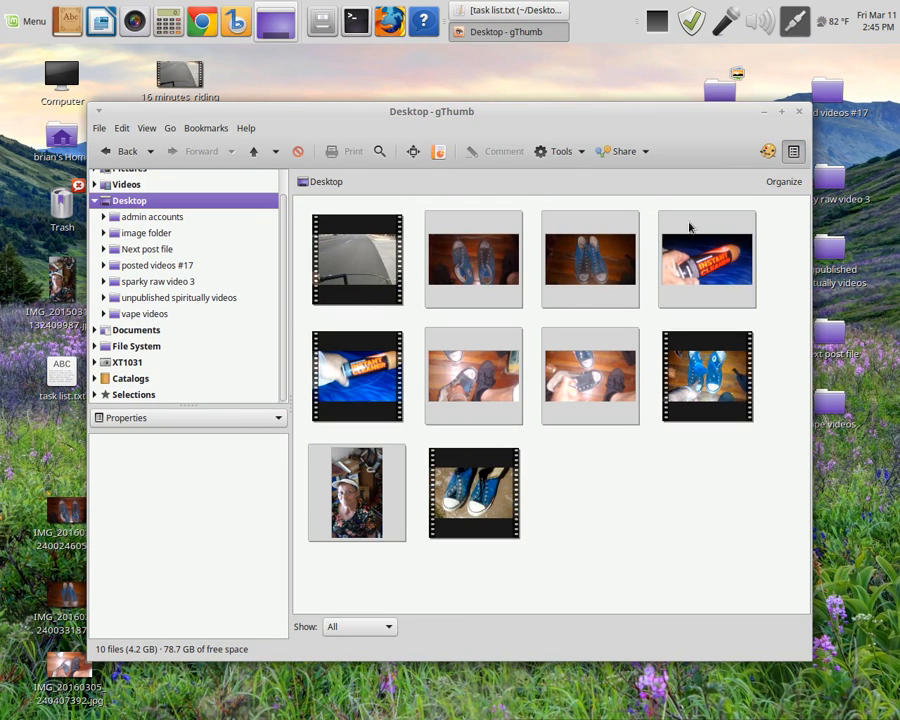
{"action": "mouse_move", "coordinate": [146, 286]}
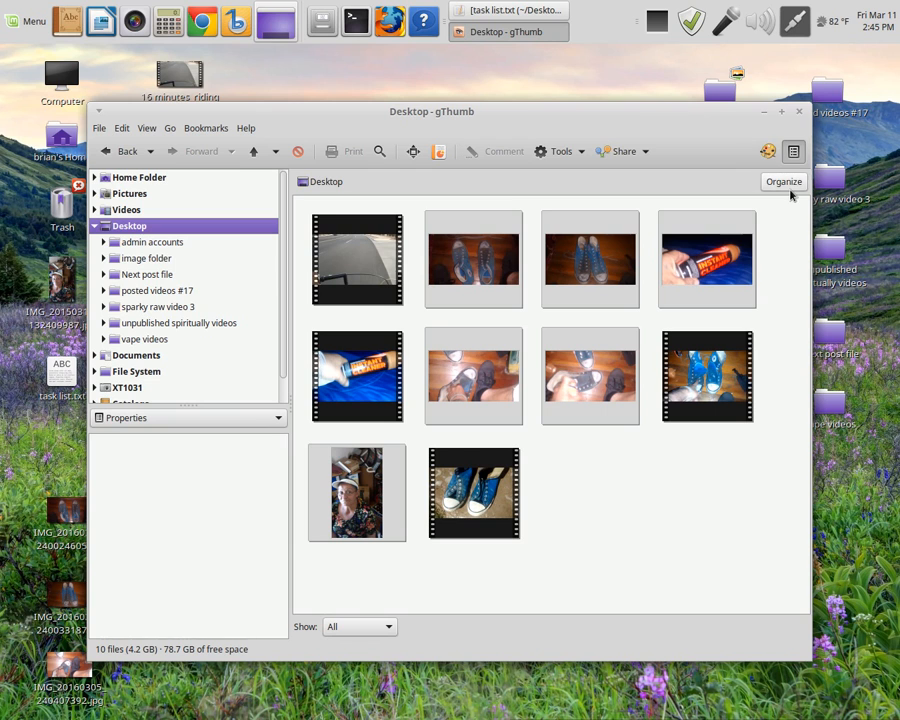
{"action": "mouse_move", "coordinate": [313, 502]}
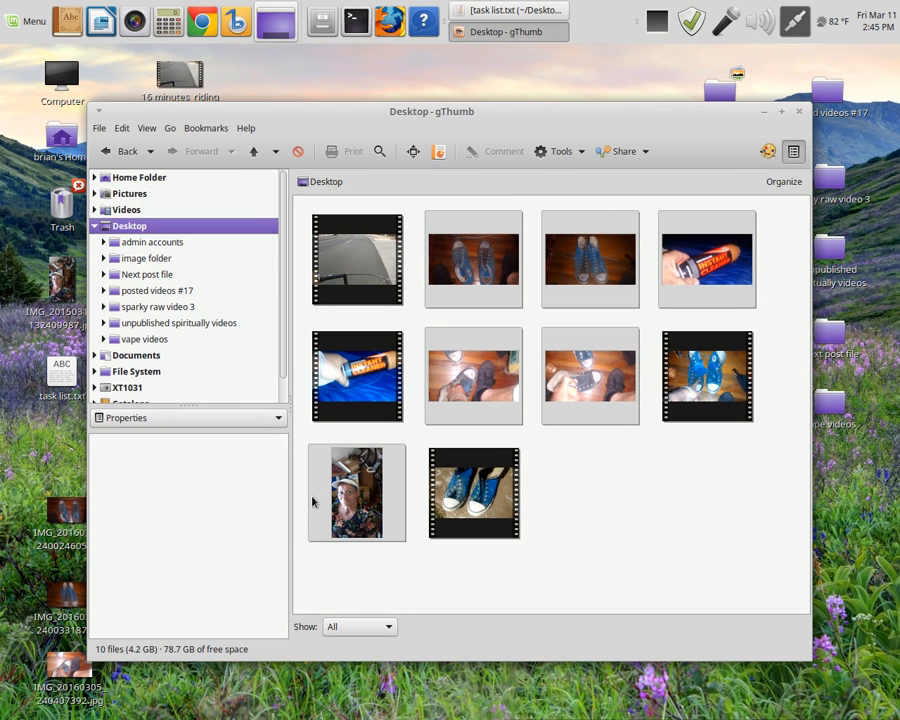
{"action": "mouse_move", "coordinate": [580, 410]}
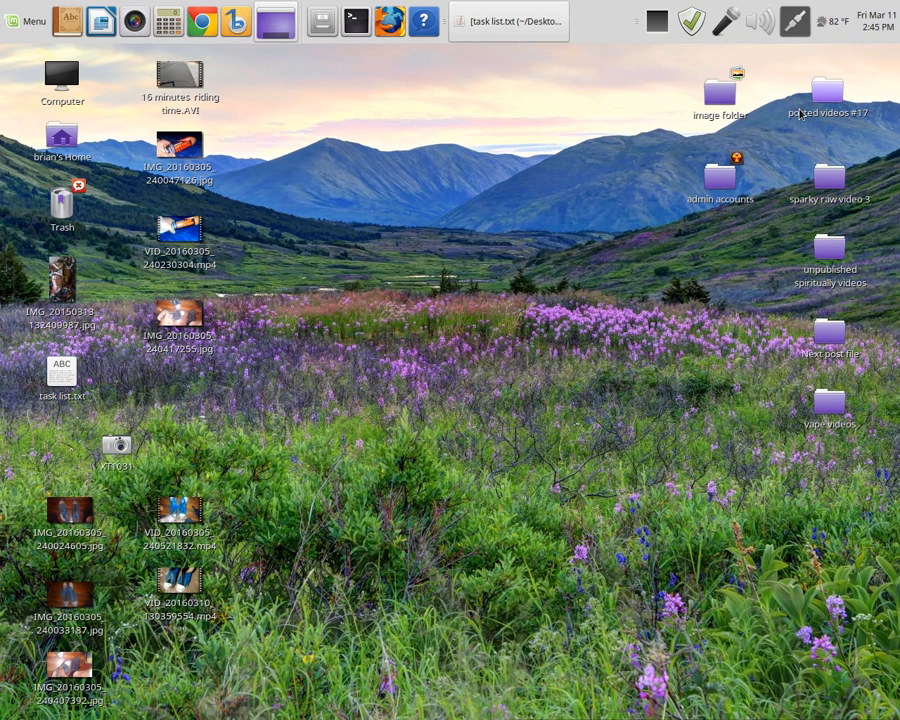
{"action": "mouse_move", "coordinate": [157, 470]}
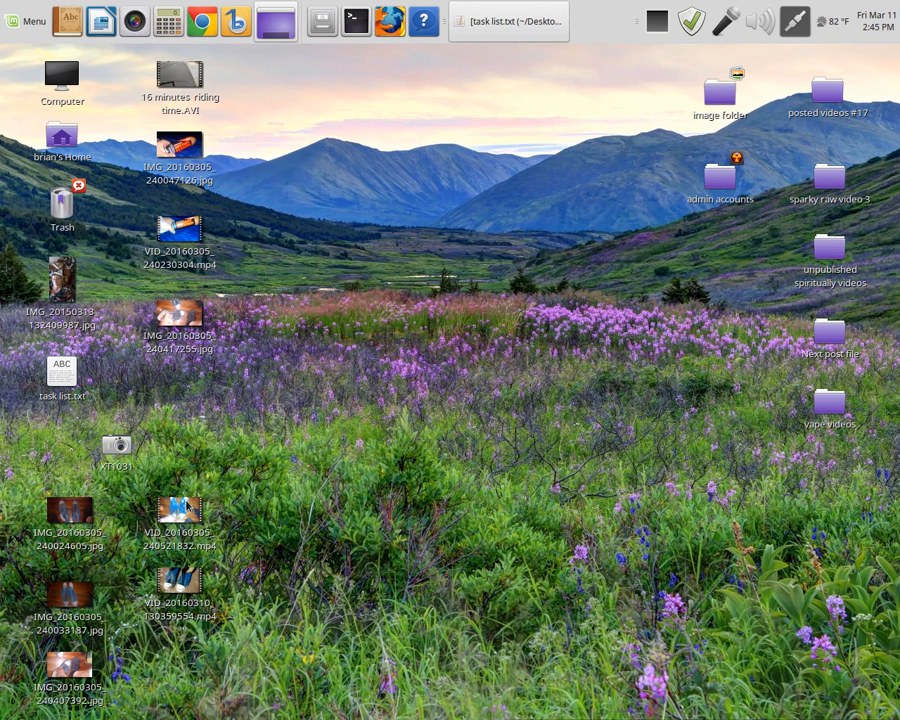
{"action": "mouse_move", "coordinate": [190, 507]}
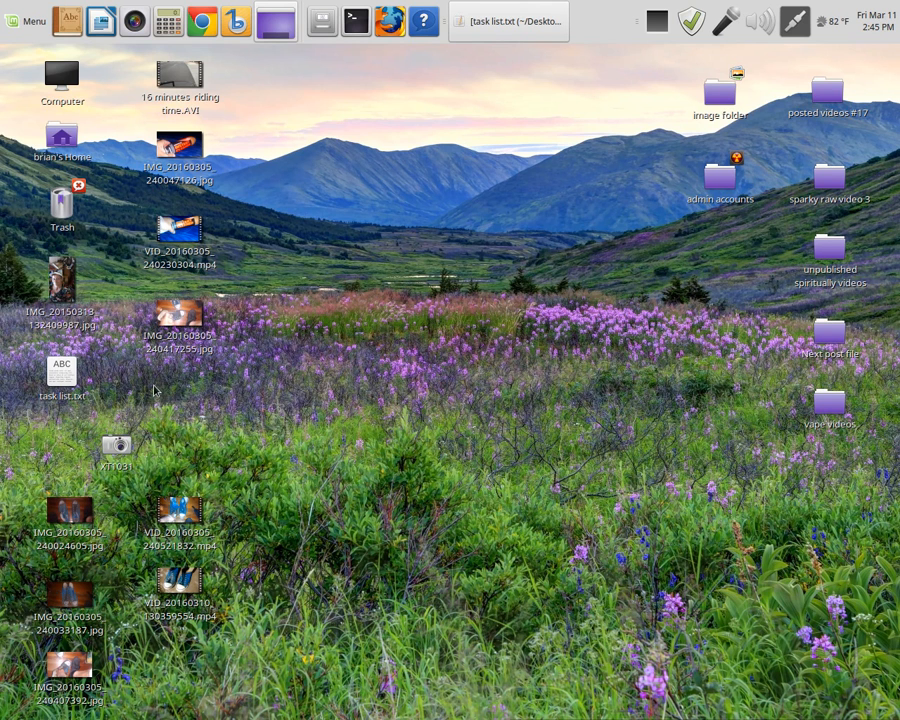
Unmount the XT1031 phone from its desktop icon's right-click menu
{"action": "right_click", "coordinate": [116, 447]}
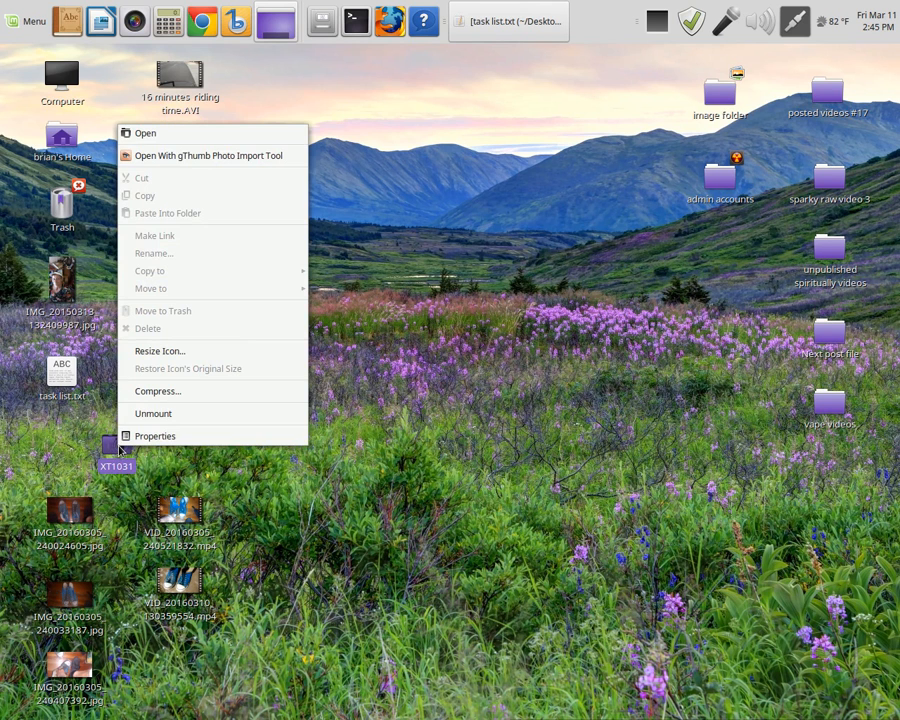
{"action": "left_click", "coordinate": [160, 425]}
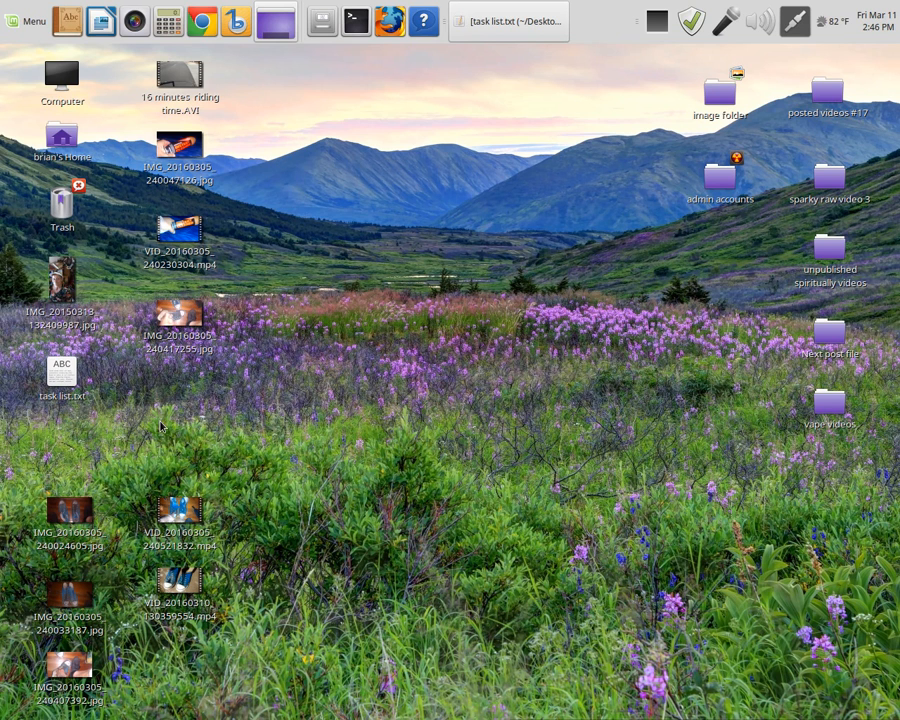
{"action": "mouse_move", "coordinate": [658, 25]}
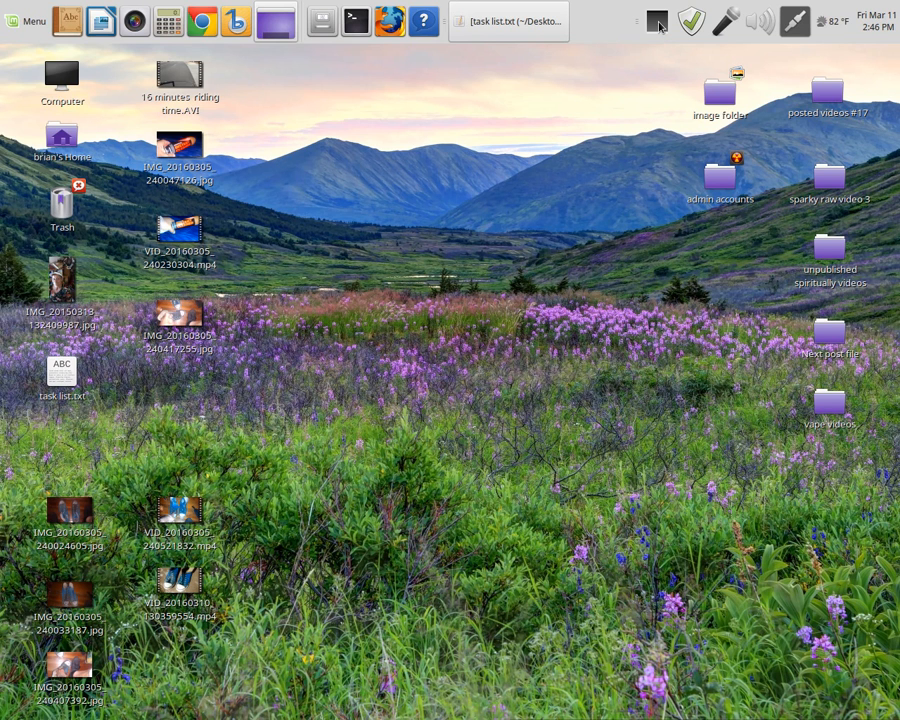